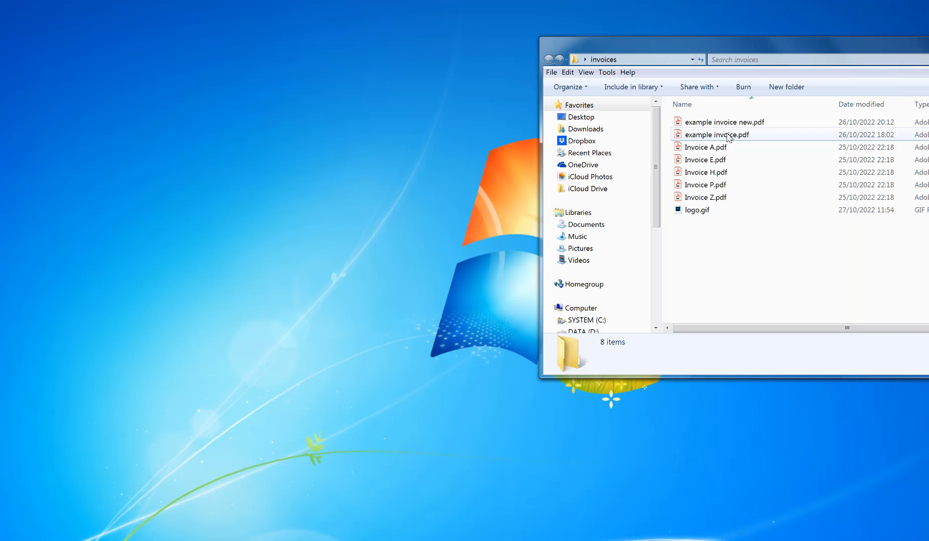
Open example invoice.pdf from the invoices folder in Acrobat Pro DC.
double_click(717, 134)
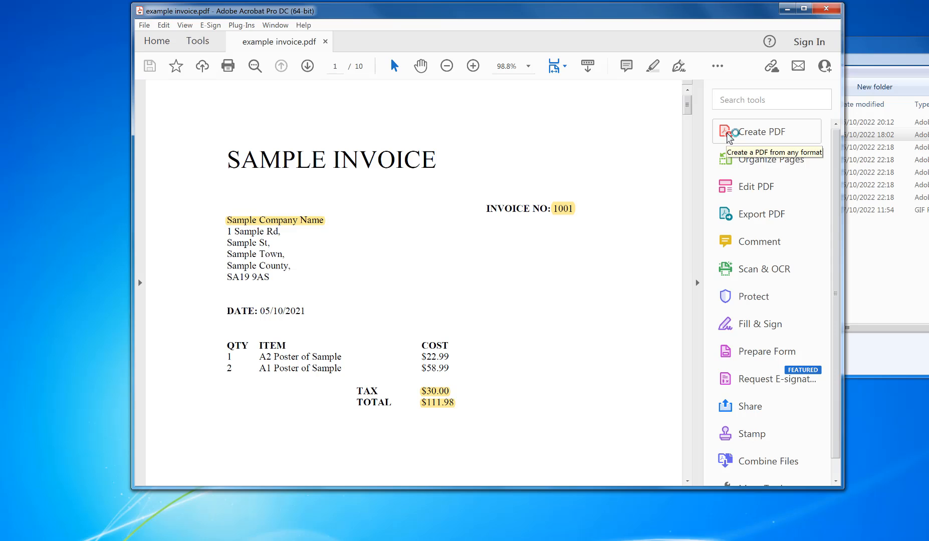
mouse_move(750, 138)
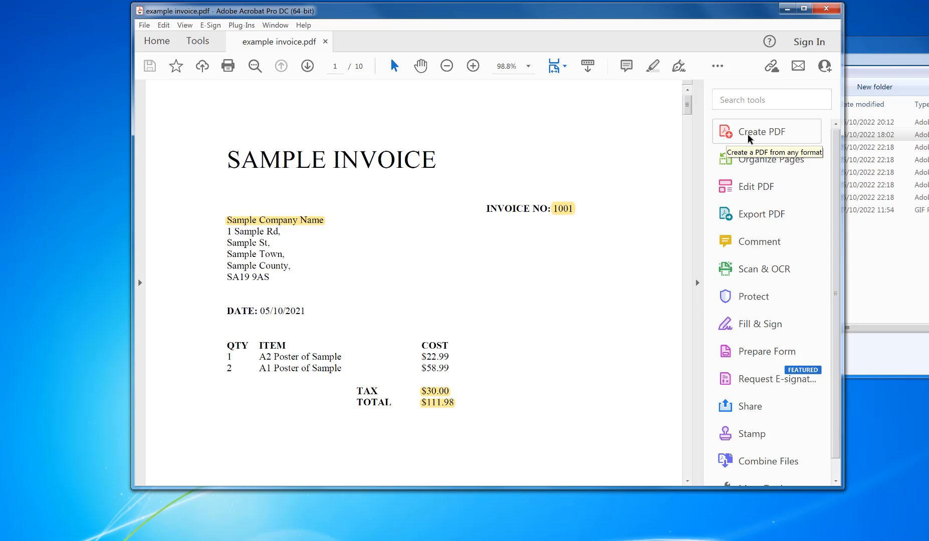
mouse_move(751, 190)
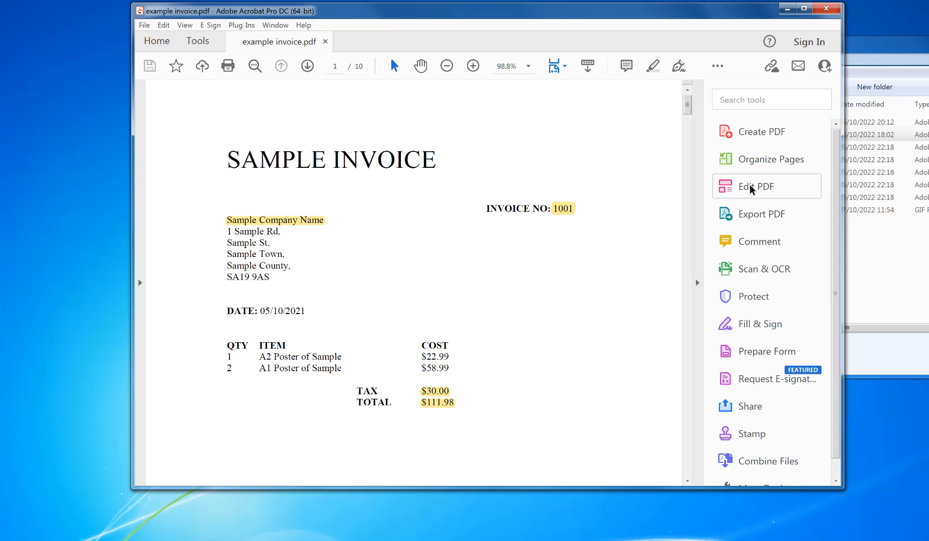
mouse_move(751, 190)
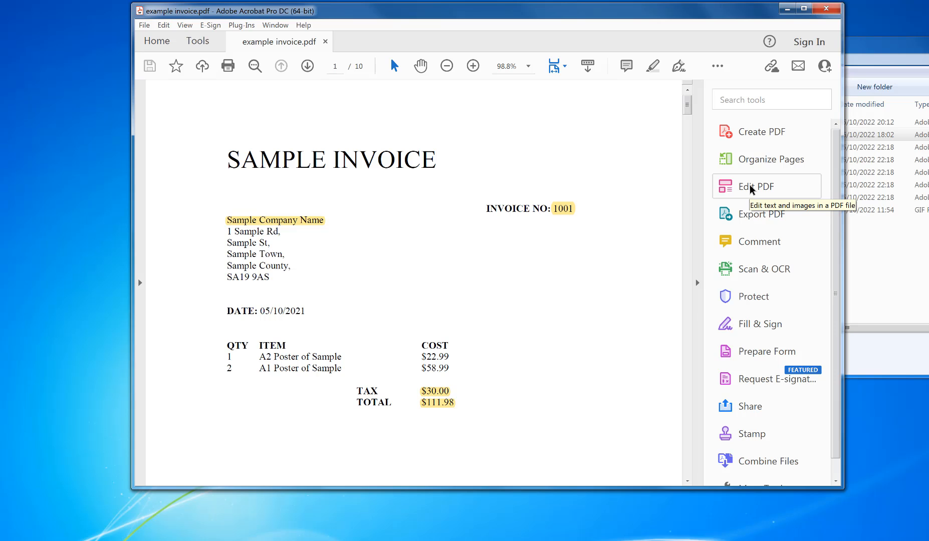
mouse_move(744, 189)
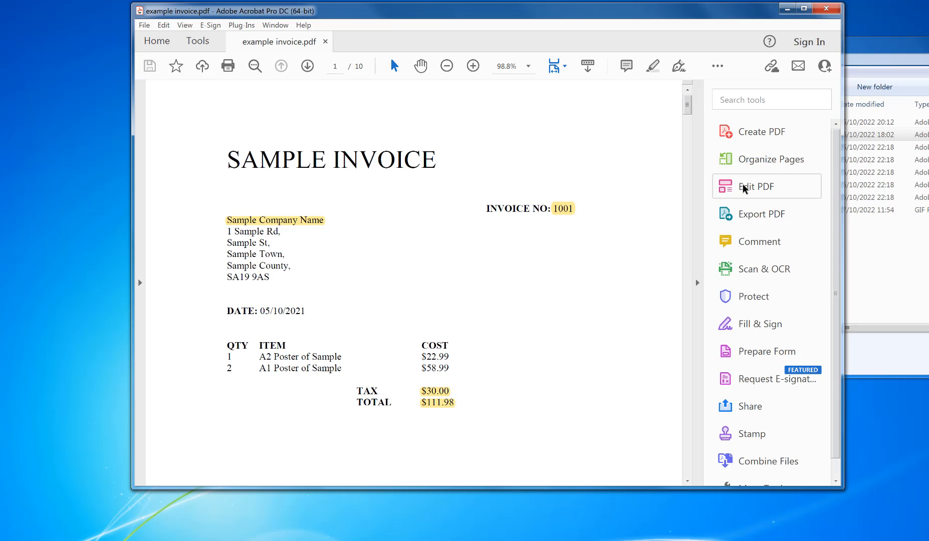
Switch the invoice into Edit PDF mode so its text and images are editable.
left_click(197, 41)
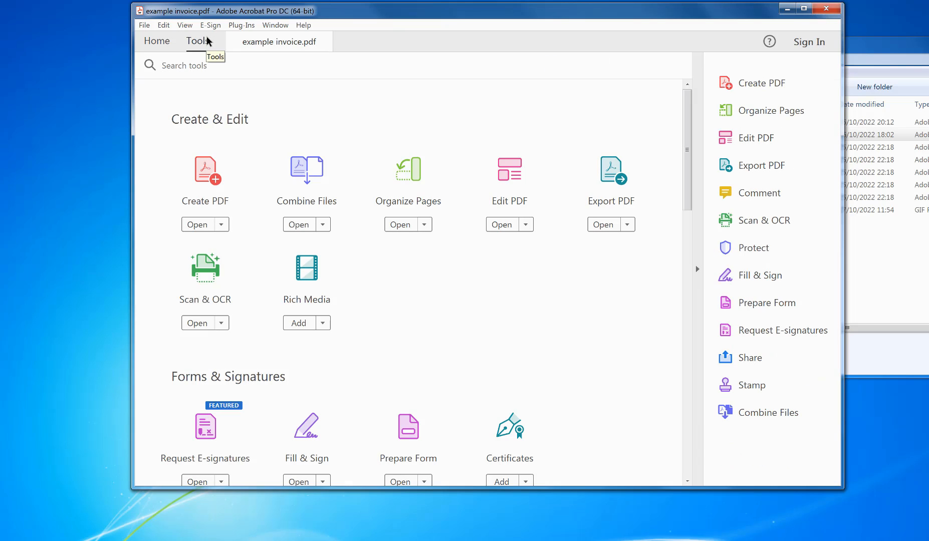
mouse_move(527, 230)
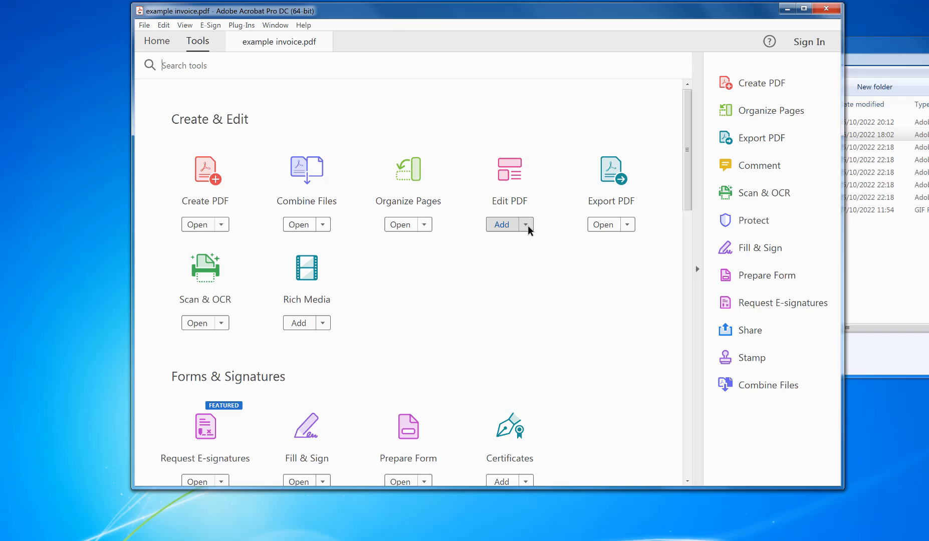
left_click(526, 225)
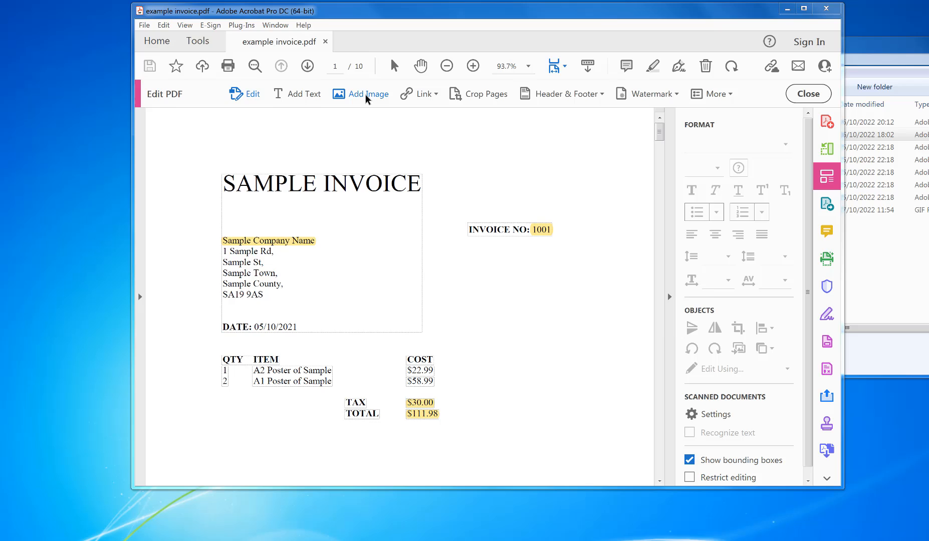
Insert logo.gif onto page 1 and shrink it to sit above the SAMPLE INVOICE title.
left_click(367, 93)
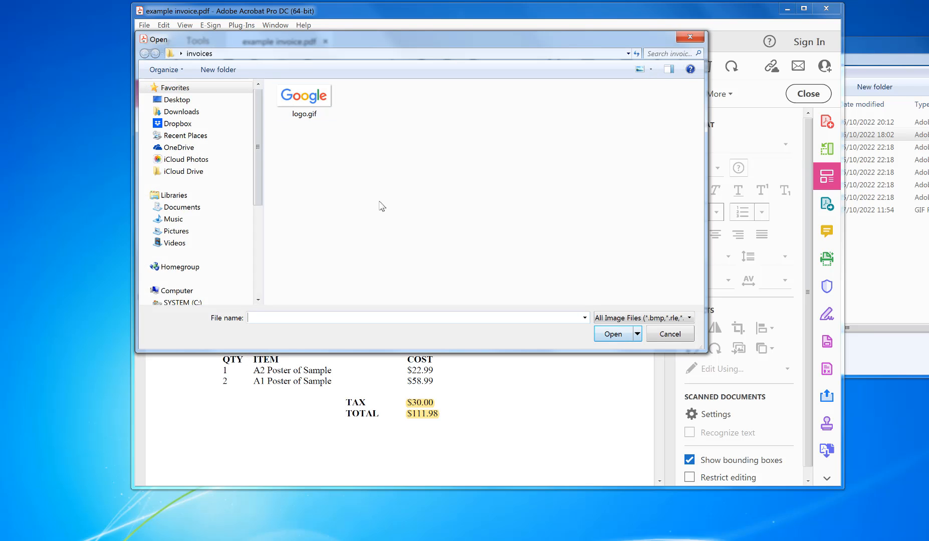
left_click(304, 96)
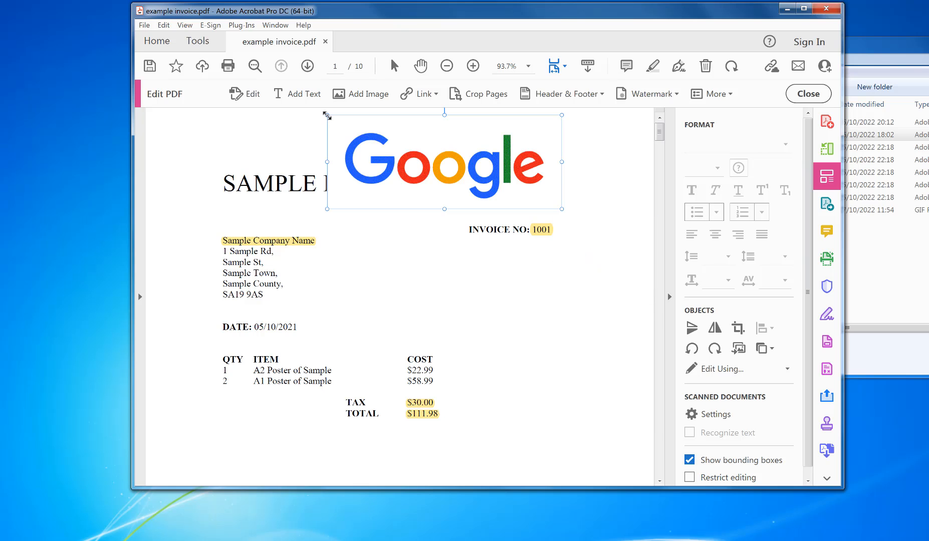
left_click_drag(444, 163, 477, 174)
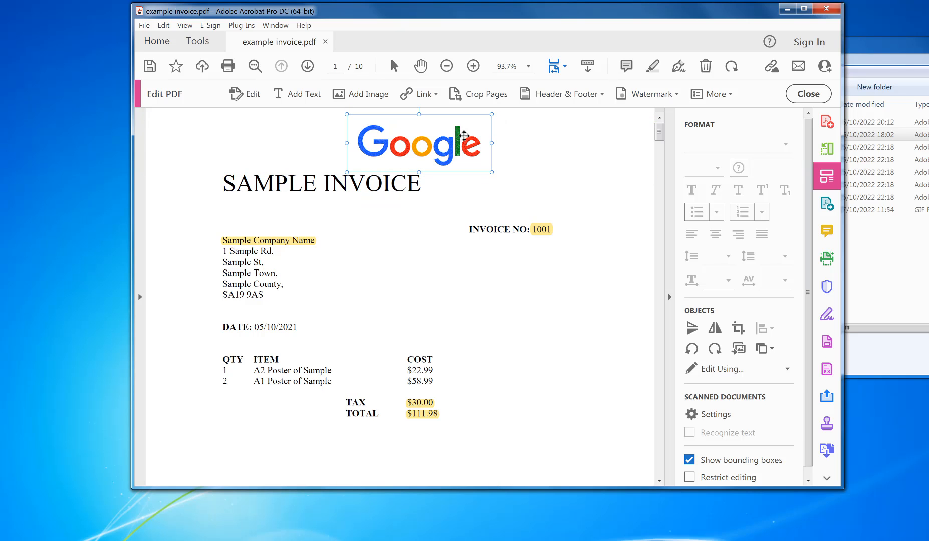
mouse_move(559, 209)
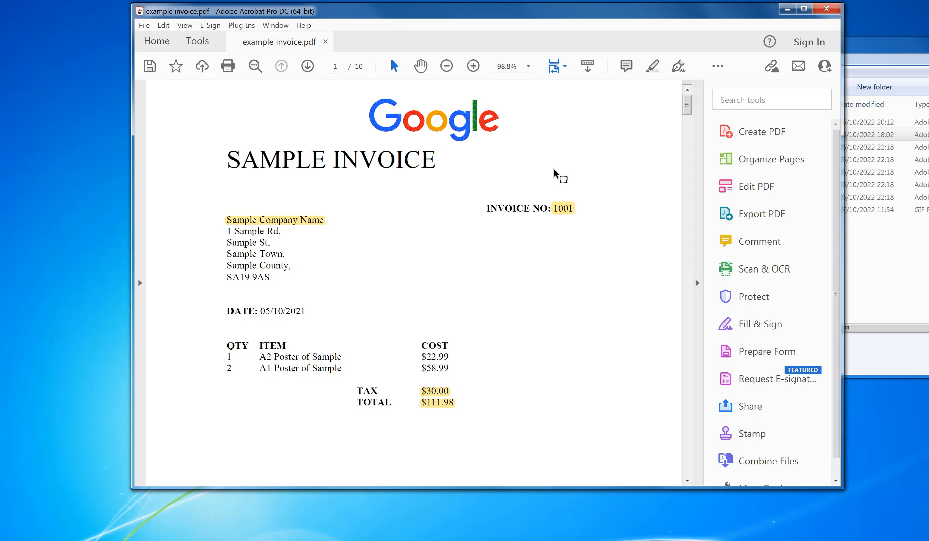
left_click(755, 186)
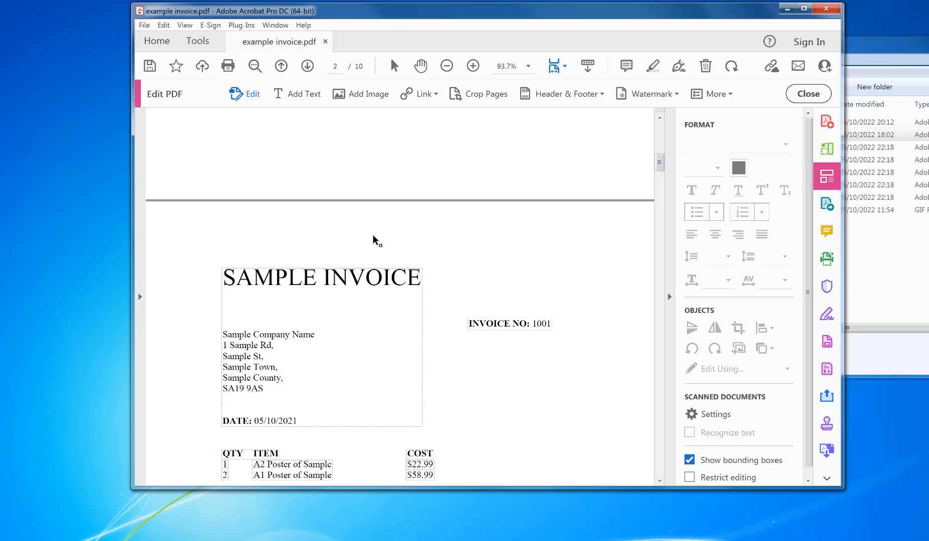
mouse_move(339, 235)
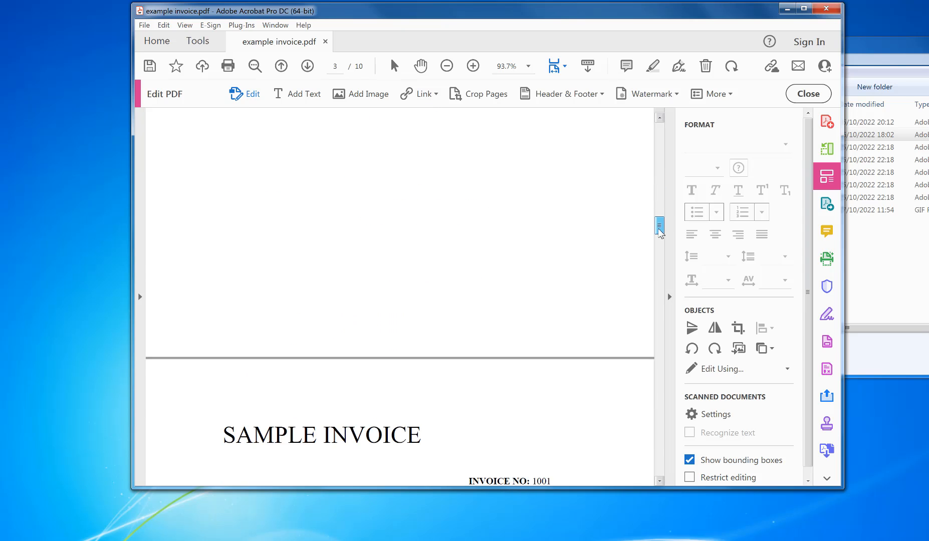
scroll("down", 3)
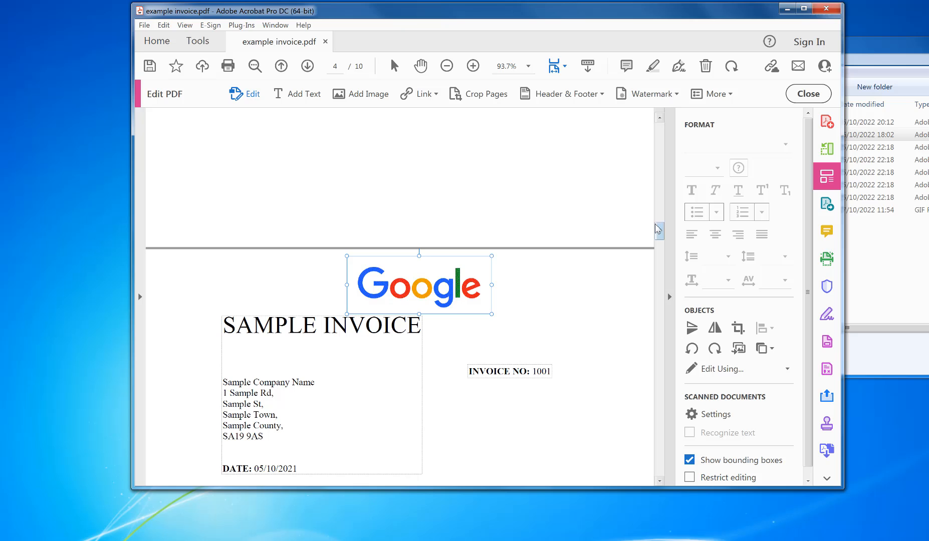
scroll("down", 3)
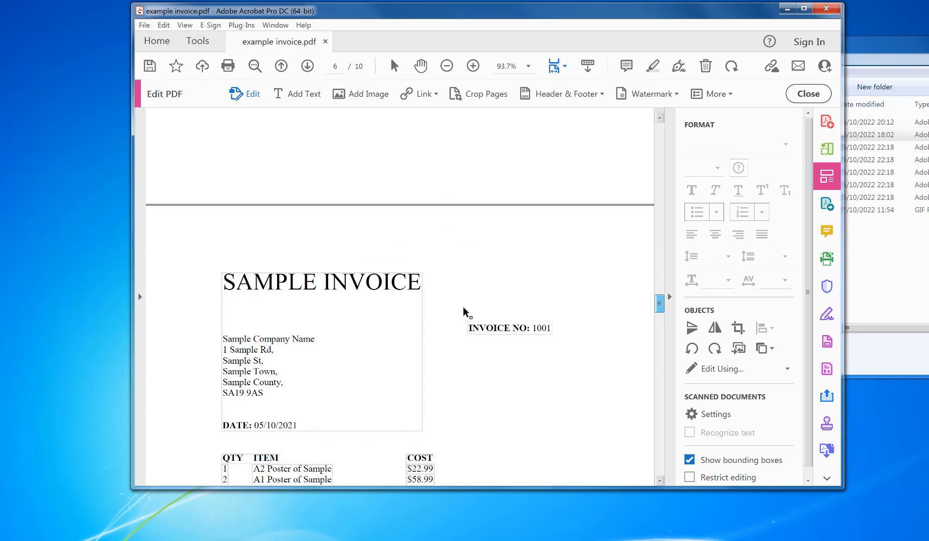
right_click(464, 310)
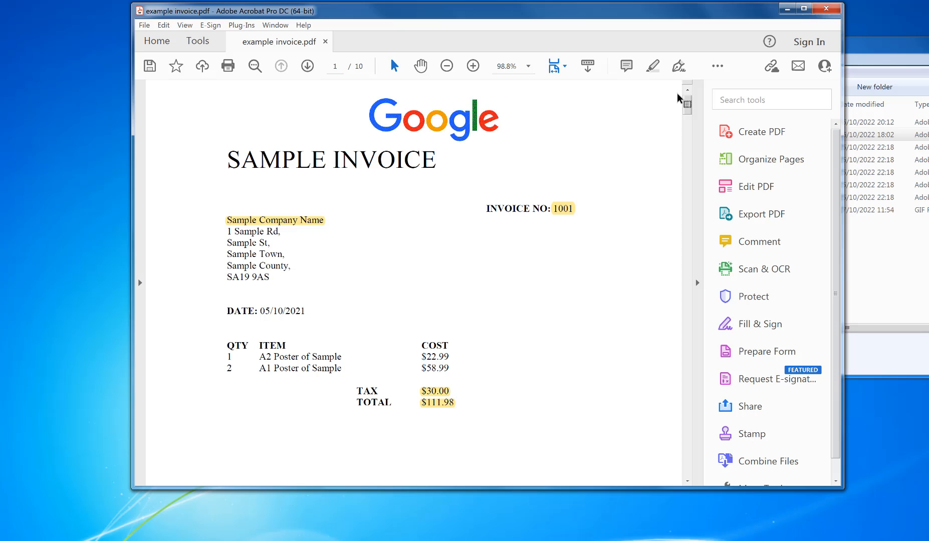
mouse_move(596, 72)
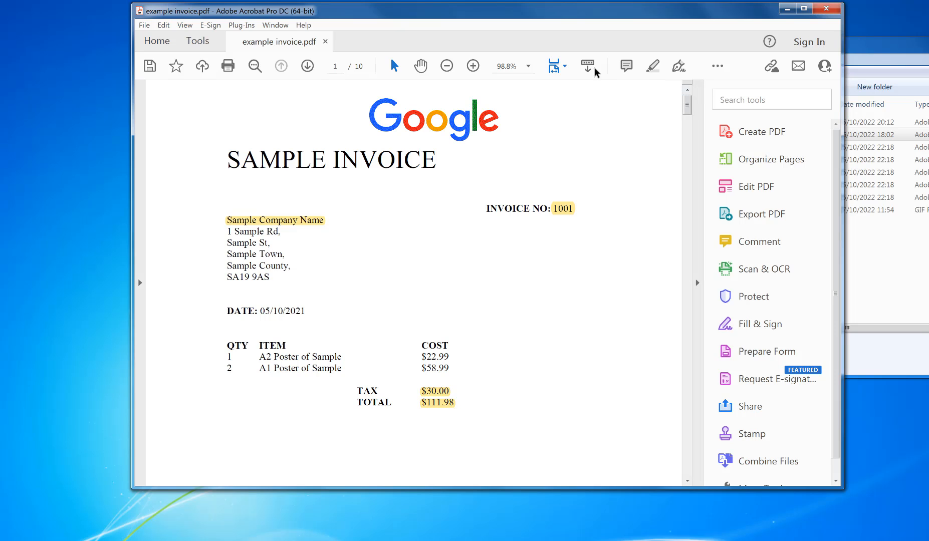
mouse_move(327, 45)
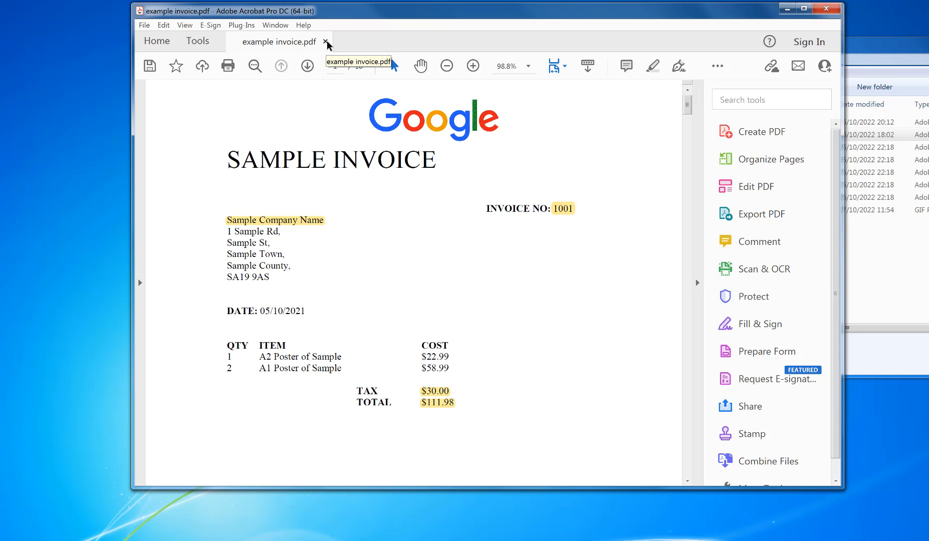
Discard the logo changes, reopen example invoice.pdf and return to Edit PDF mode.
left_click(324, 42)
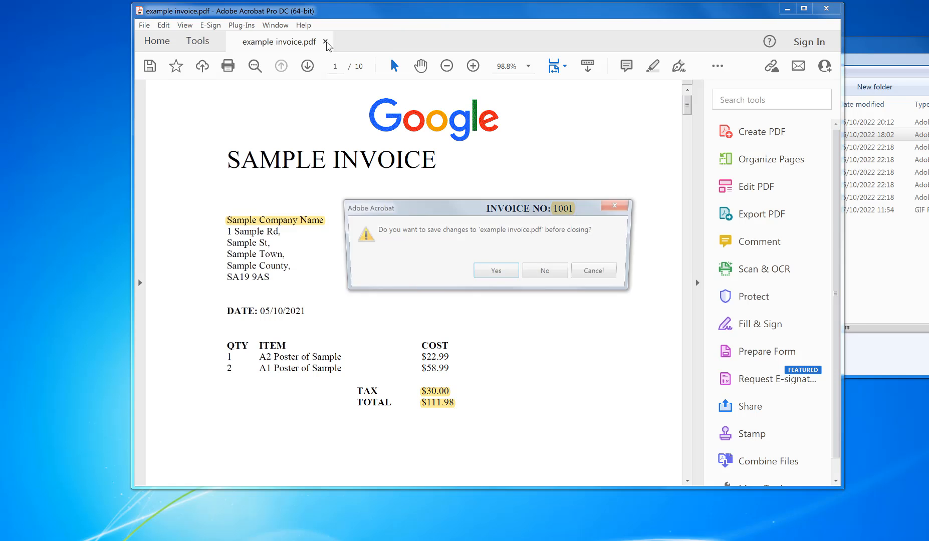
left_click(544, 270)
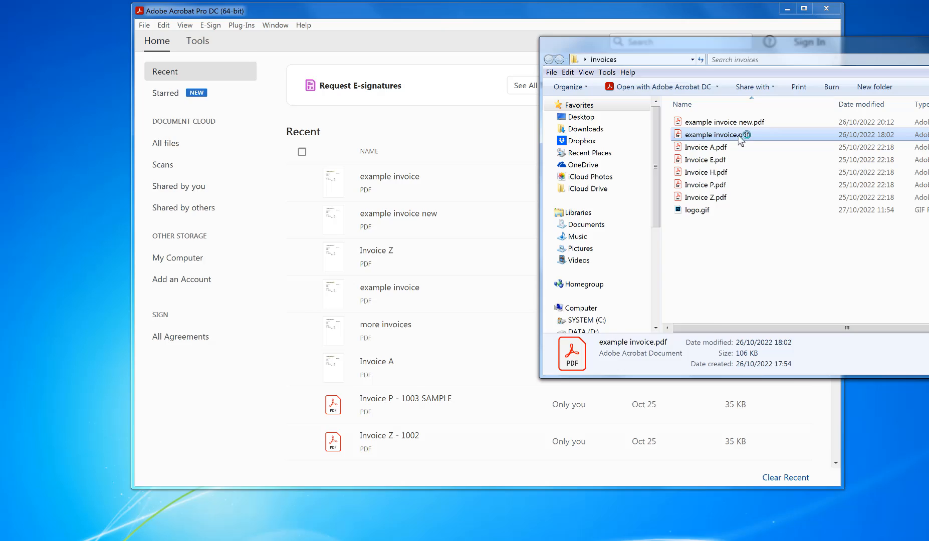
double_click(709, 135)
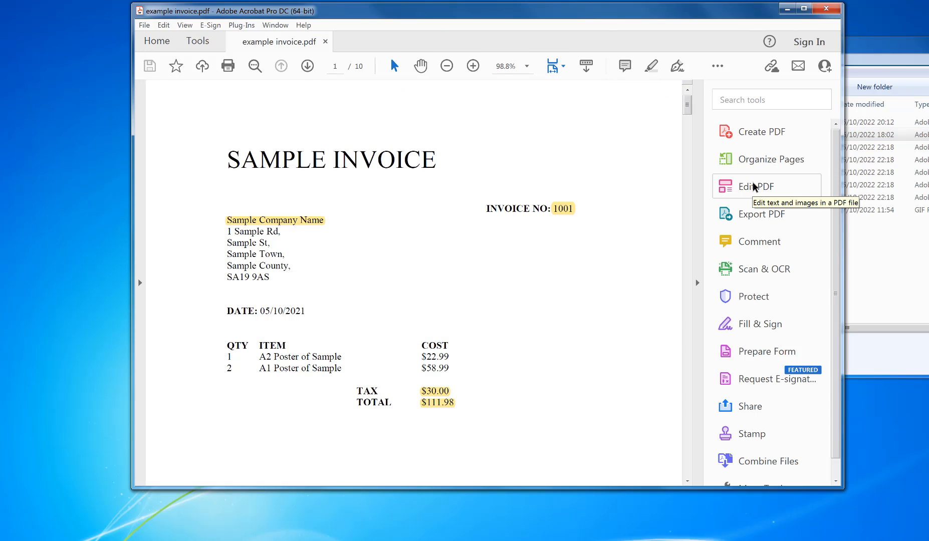
left_click(754, 186)
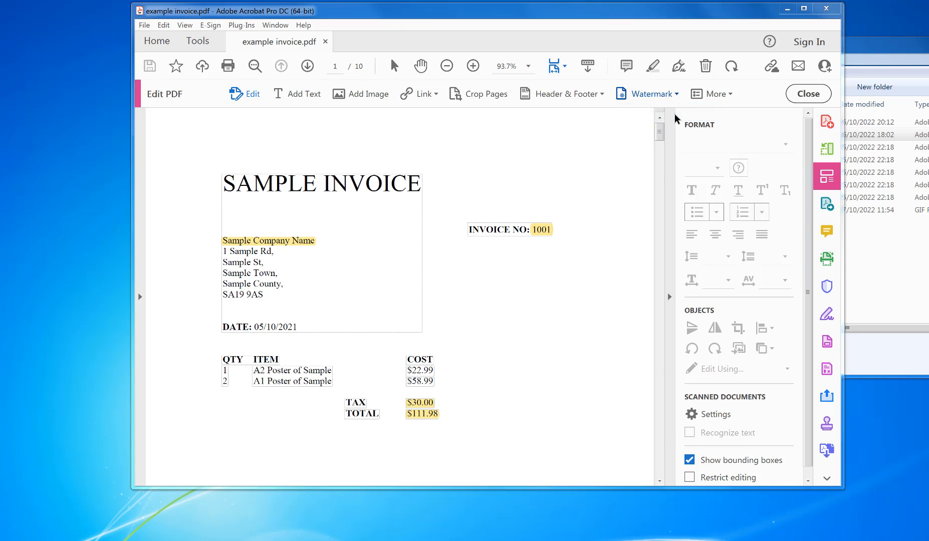
Add a watermark sourced from an image file, choosing logo.gif from the gif-filtered folder.
left_click(653, 94)
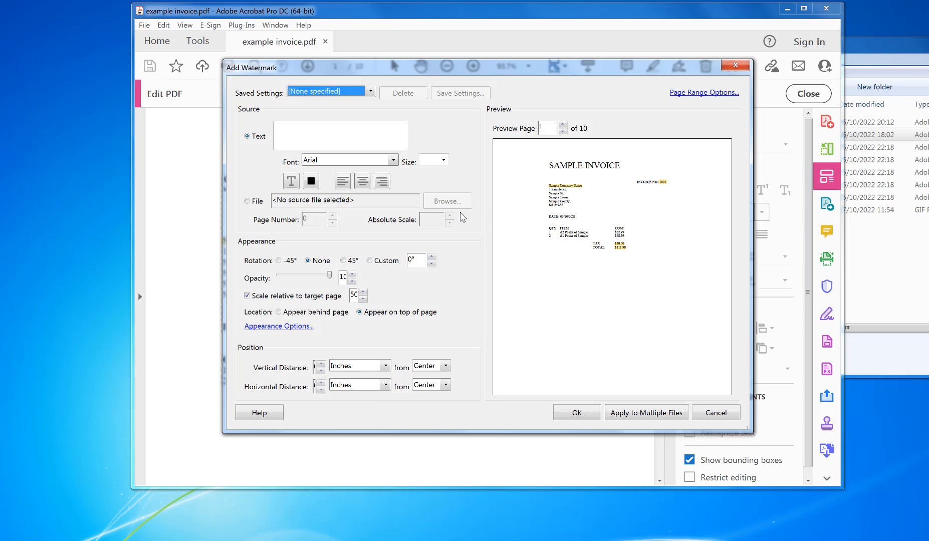
left_click(246, 201)
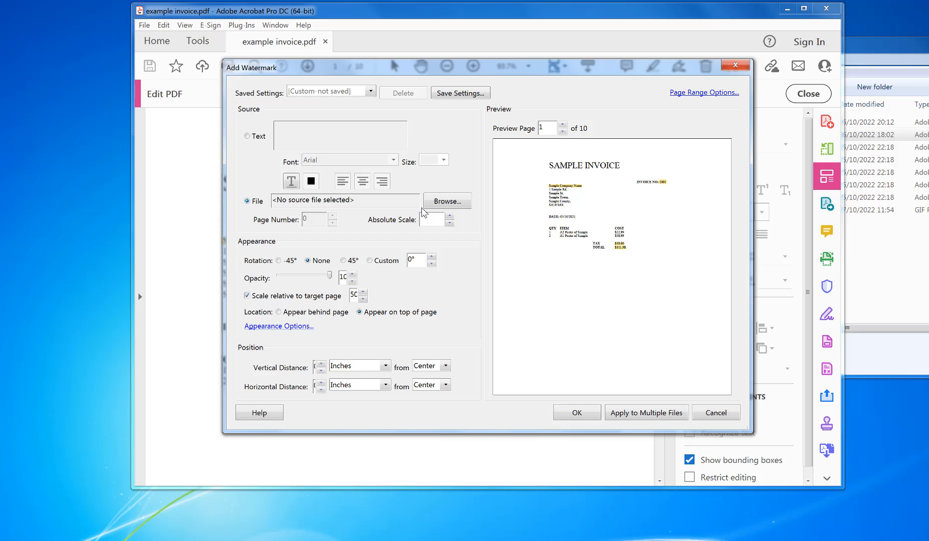
left_click(446, 200)
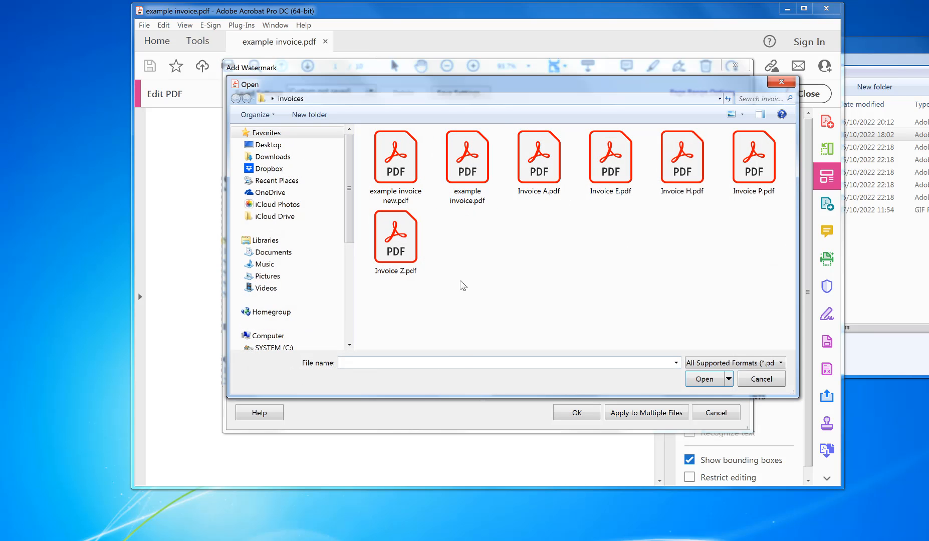
left_click(454, 363)
type("*.gif")
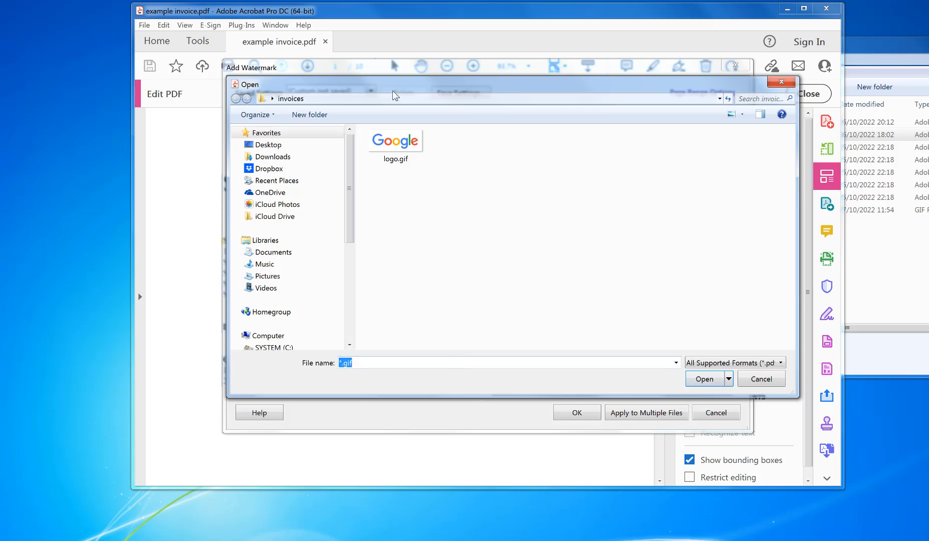
left_click(704, 379)
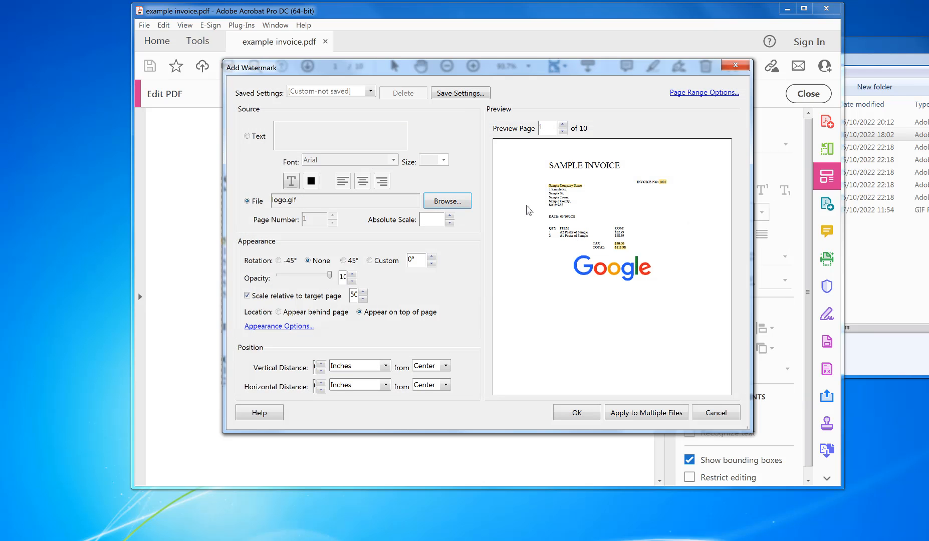
mouse_move(270, 320)
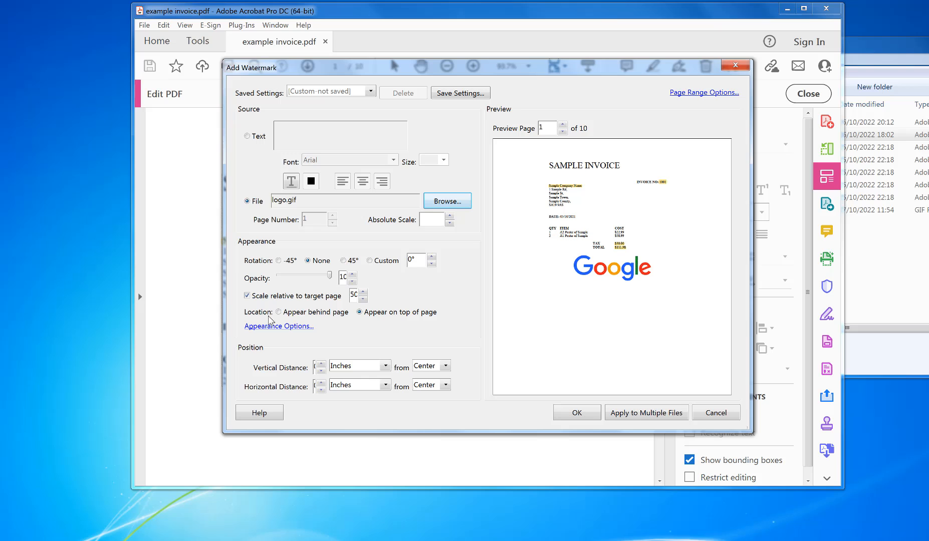
mouse_move(328, 361)
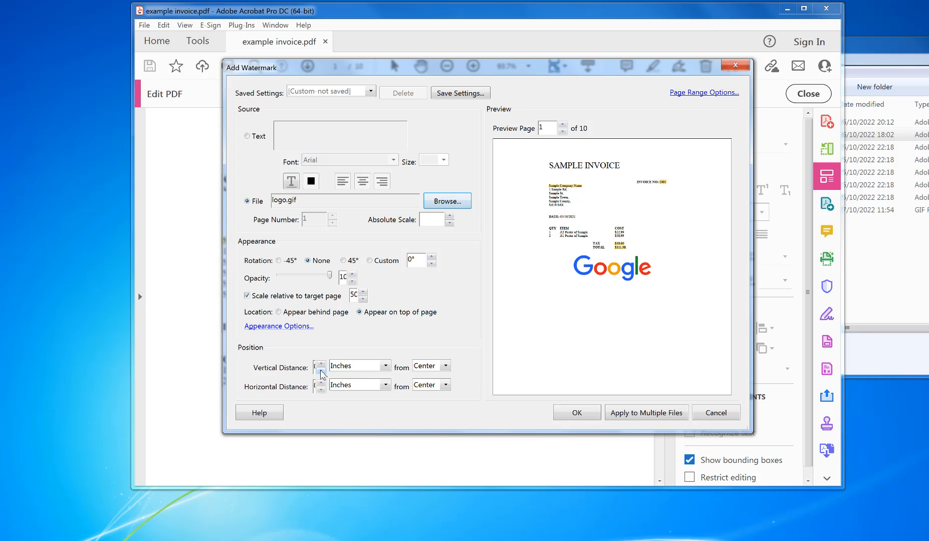
Place the watermark from the page top, behind content, scaled to 33%, and apply it.
left_click(444, 366)
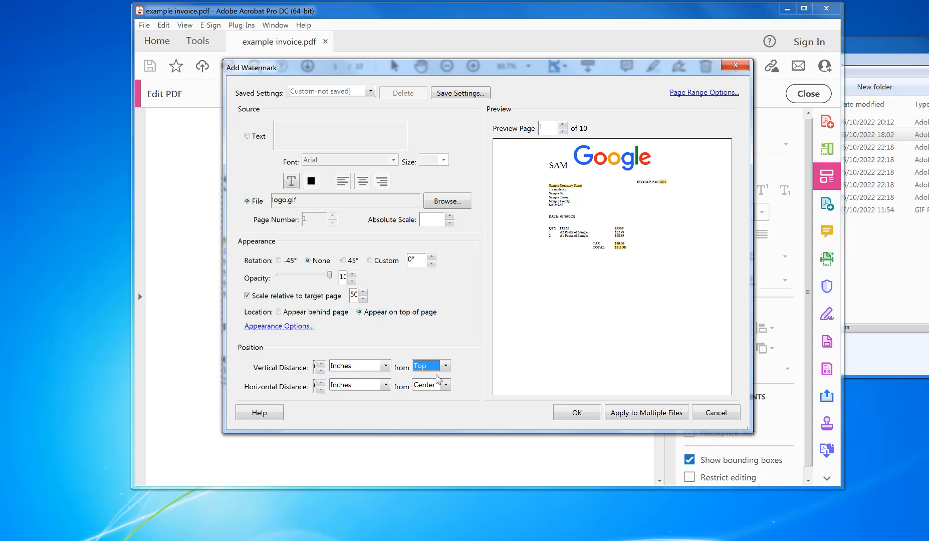
left_click(279, 312)
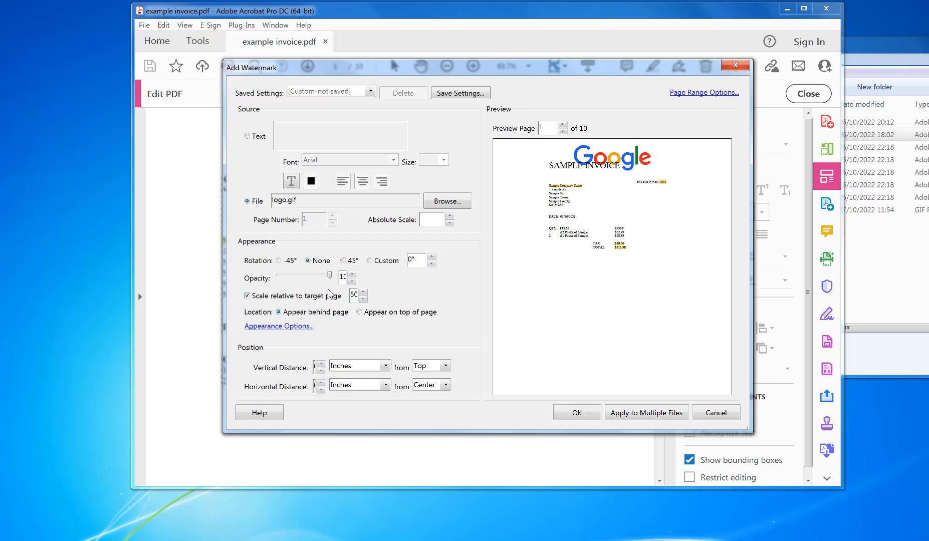
left_click(364, 299)
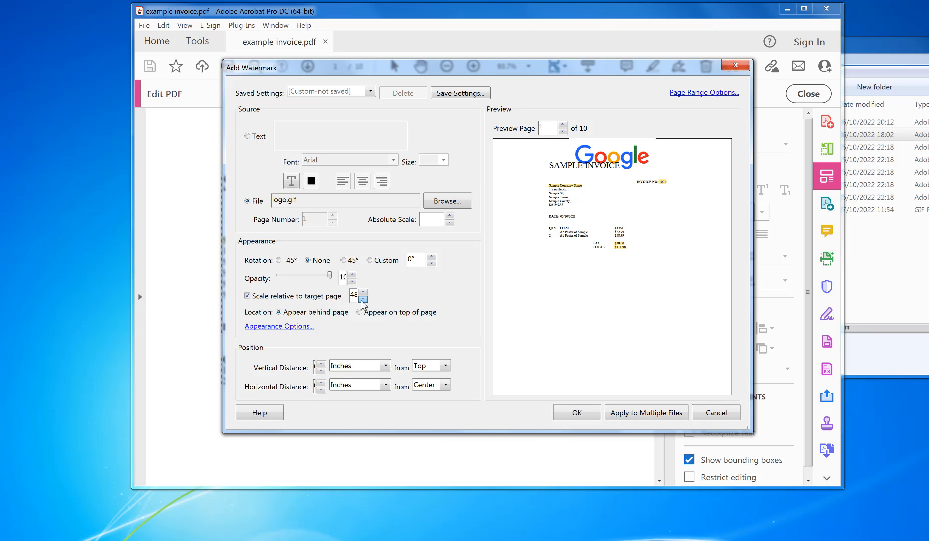
left_click(364, 300)
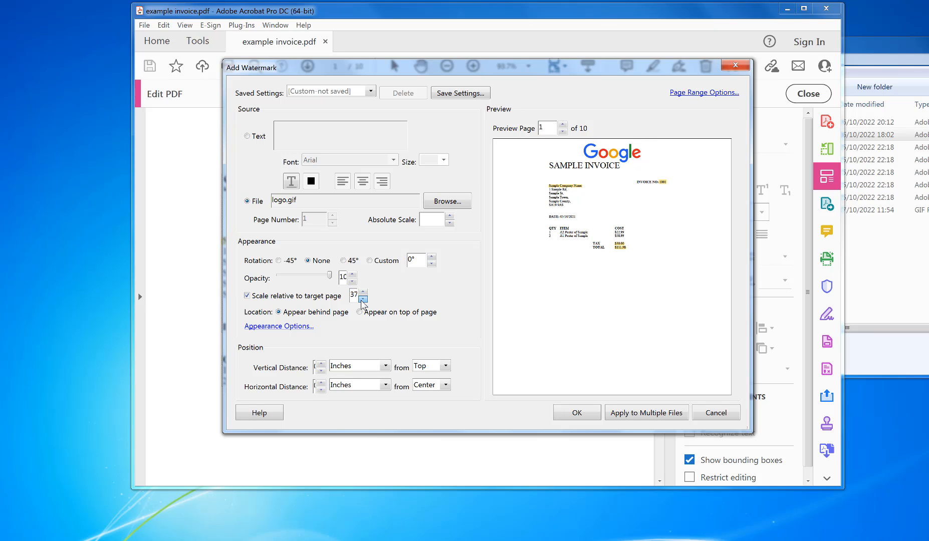
left_click(365, 299)
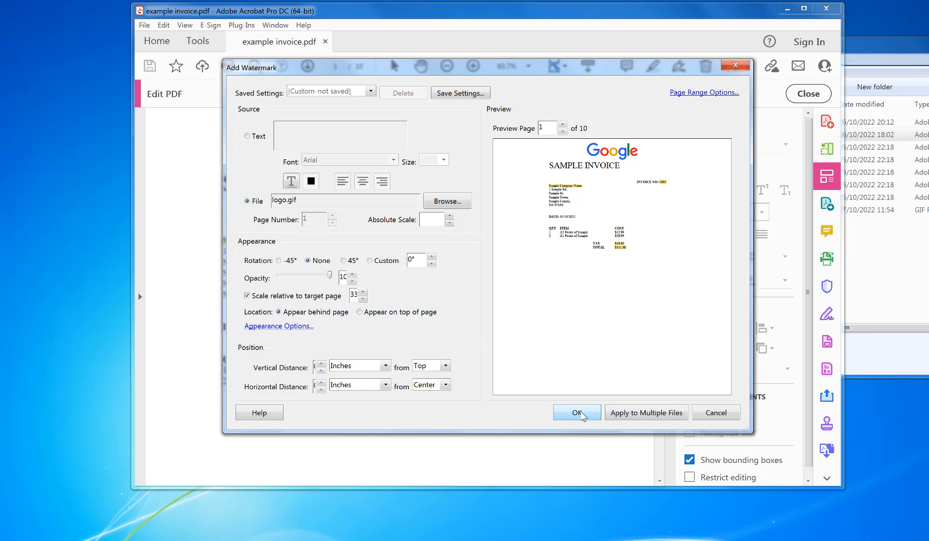
left_click(576, 412)
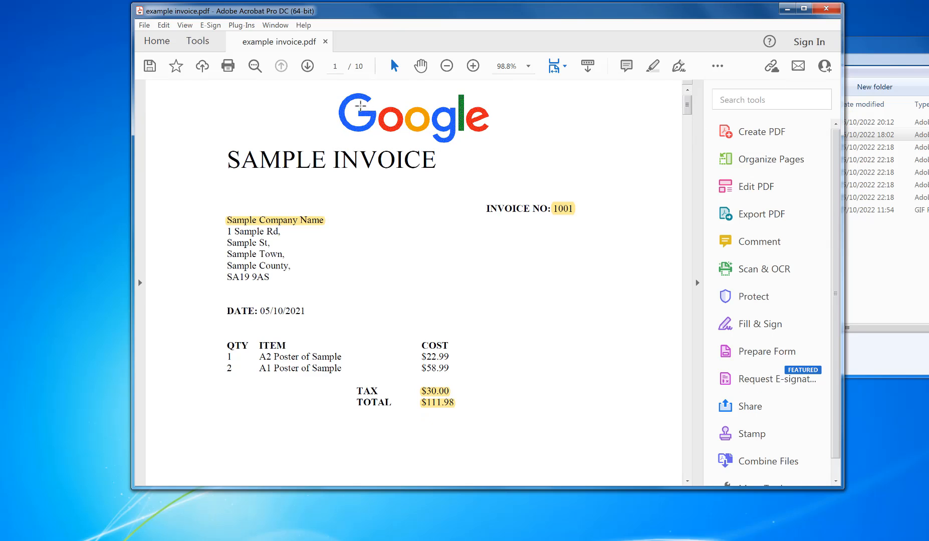
Step through later invoice pages to confirm the Google logo appears above each title.
left_click(307, 65)
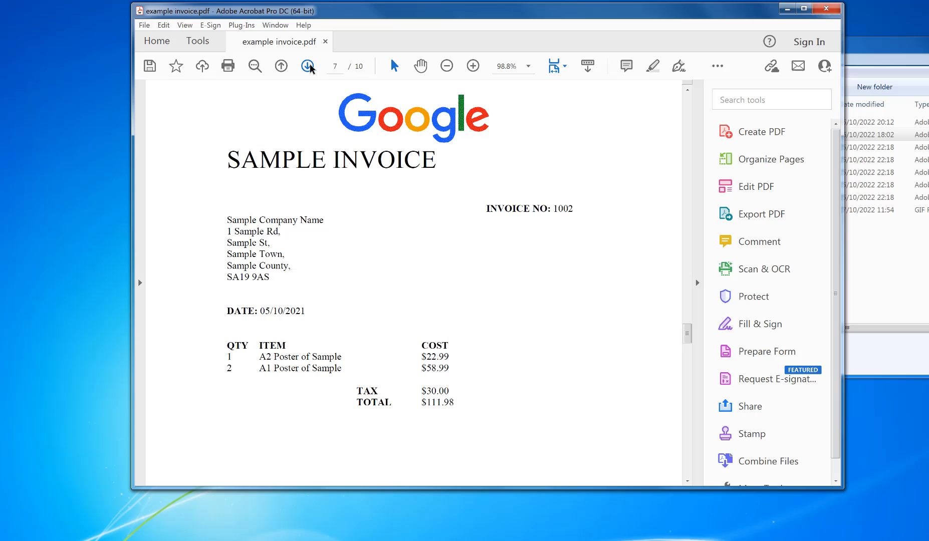
left_click(306, 65)
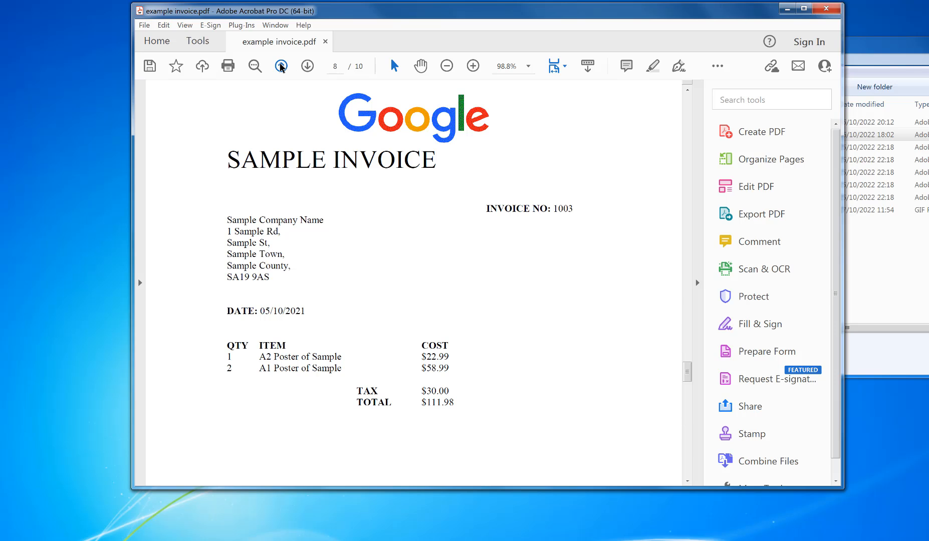